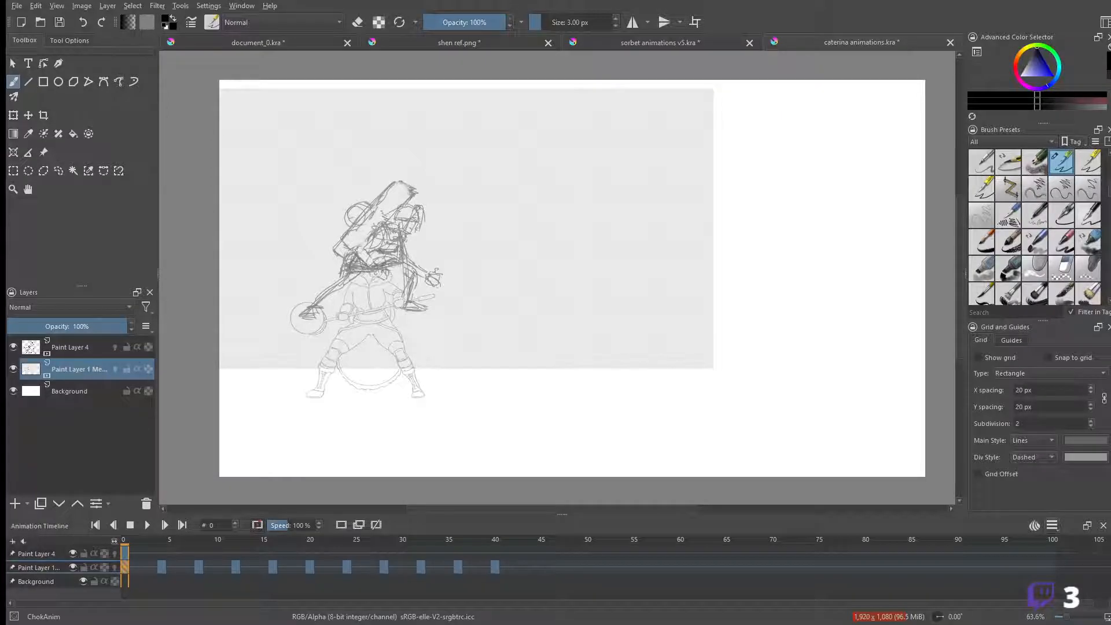
- Recentre the canvas, select the sketch layer's frames and start animation playback
{"action": "key", "text": "Space"}
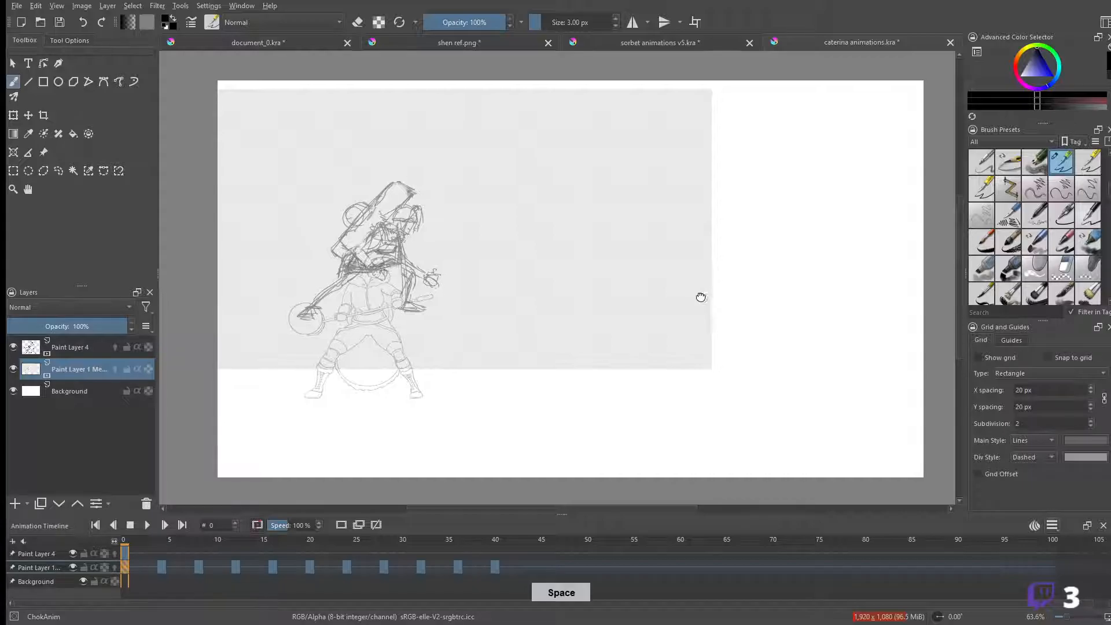
{"action": "left_click_drag", "start_coordinate": [701, 298], "coordinate": [694, 303]}
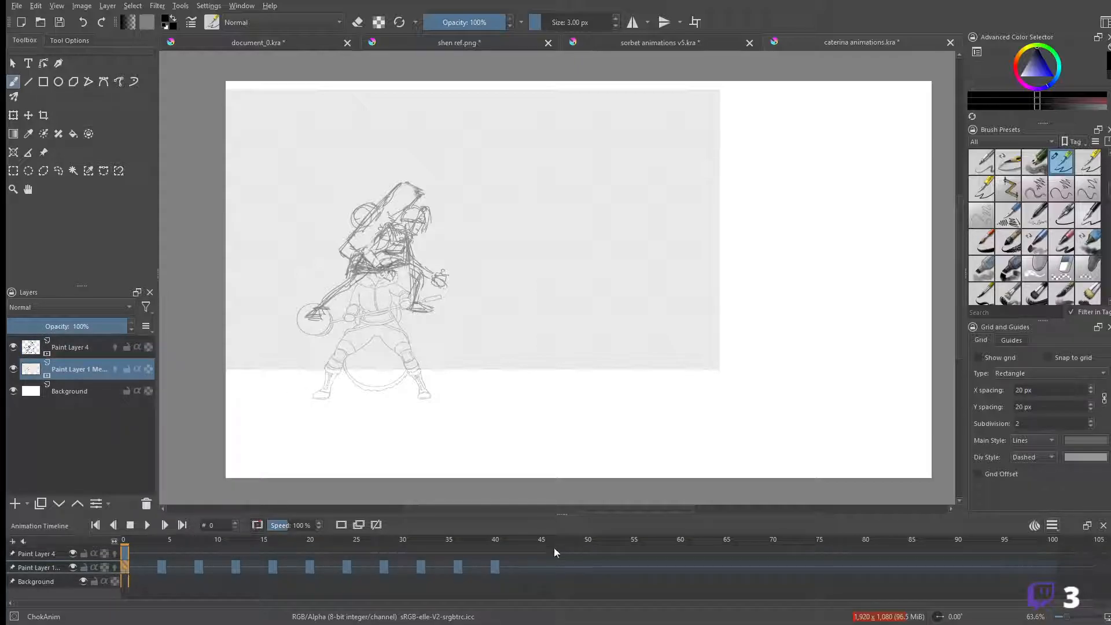
{"action": "left_click", "coordinate": [165, 526]}
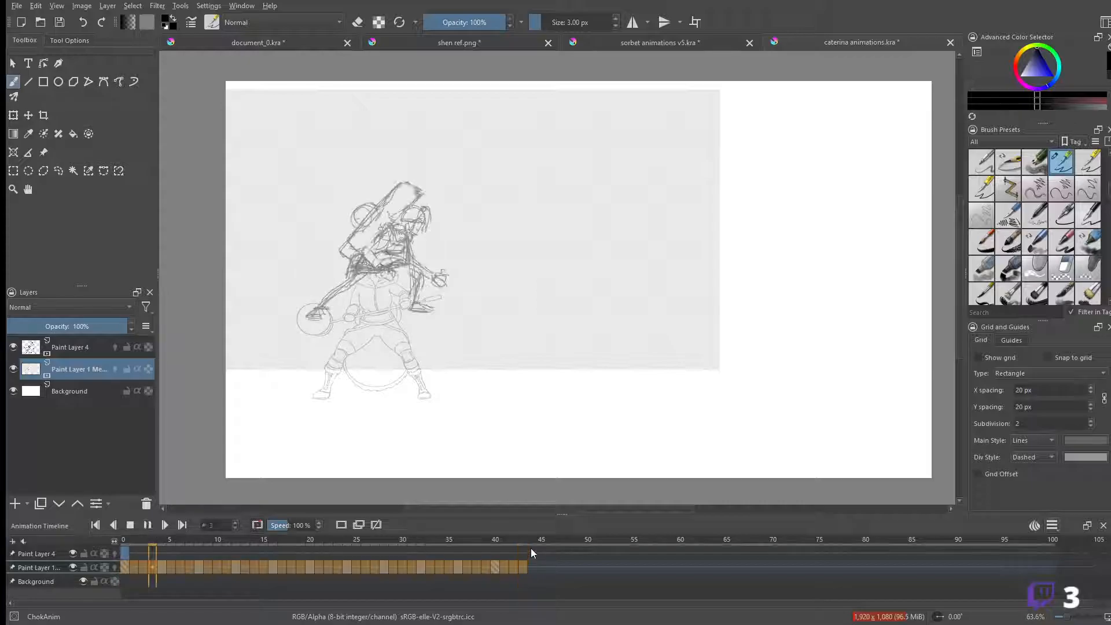
{"action": "left_click", "coordinate": [291, 567]}
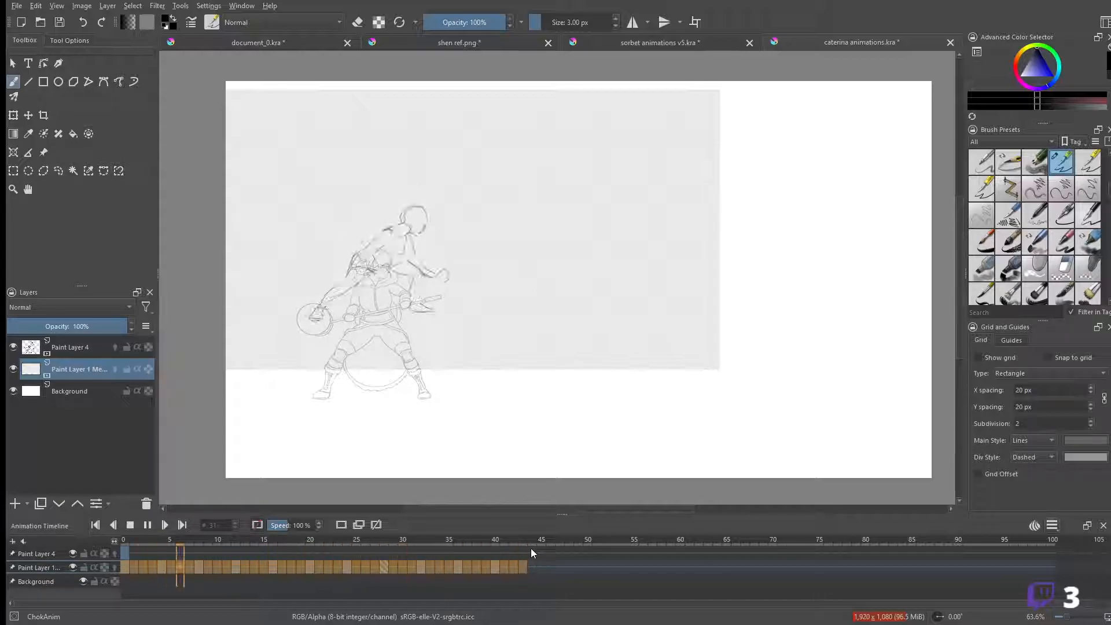
- Stop playback and return the animation to frame 0
{"action": "left_click", "coordinate": [329, 568]}
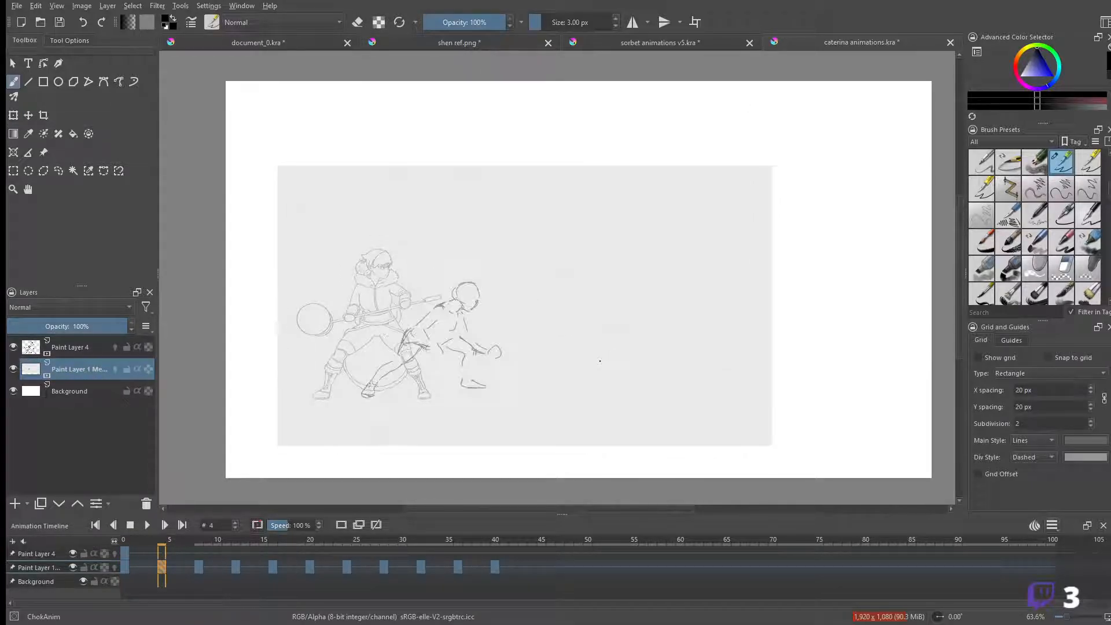
{"action": "left_click", "coordinate": [95, 525]}
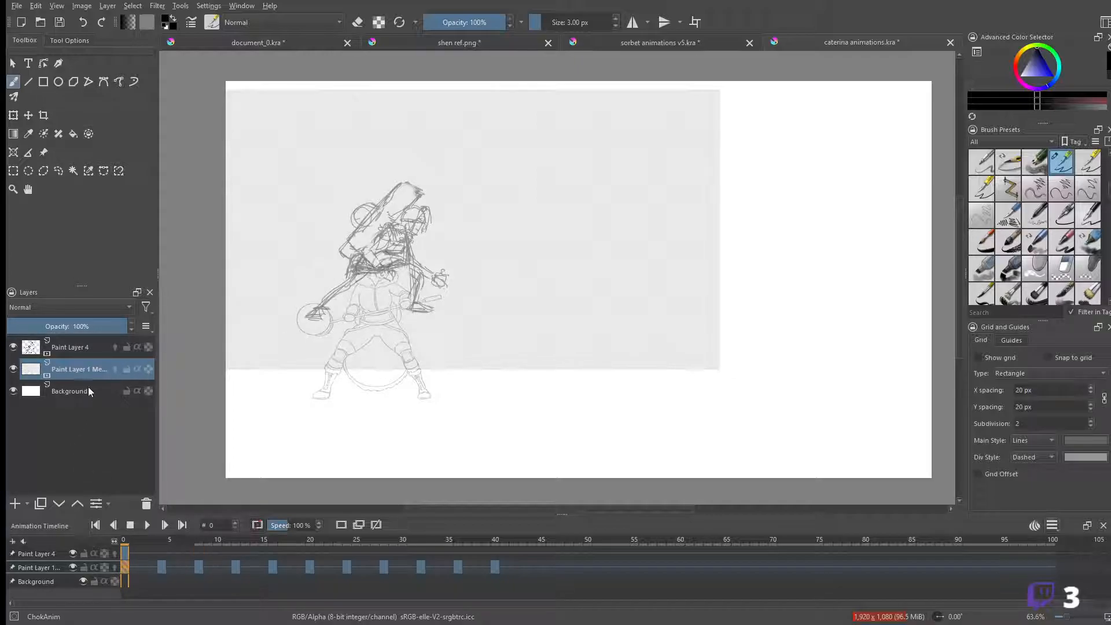
- Add a transform mask beneath the sketch paint layer via its context menu
{"action": "right_click", "coordinate": [79, 369]}
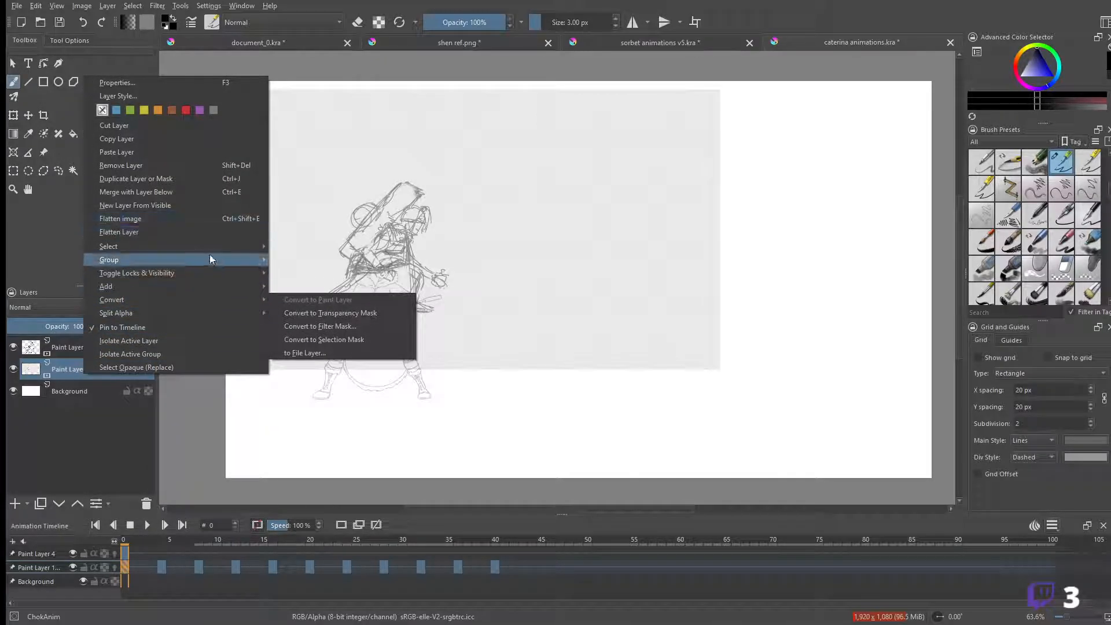
{"action": "mouse_move", "coordinate": [106, 285]}
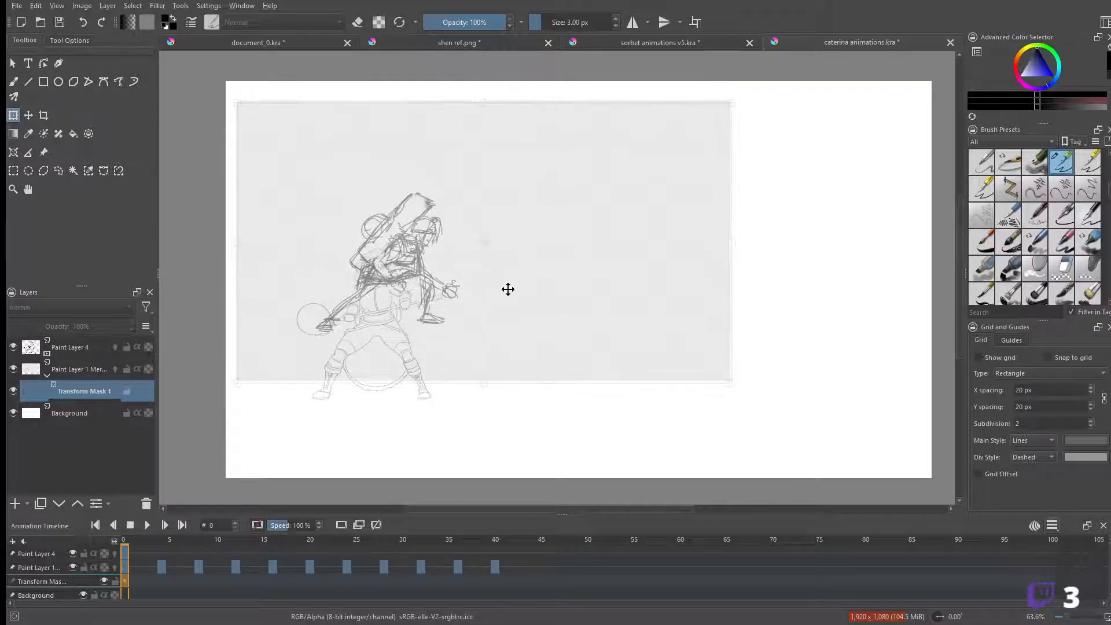
- Move the sketch content lower on the canvas through Transform Mask 1
{"action": "left_click", "coordinate": [12, 115]}
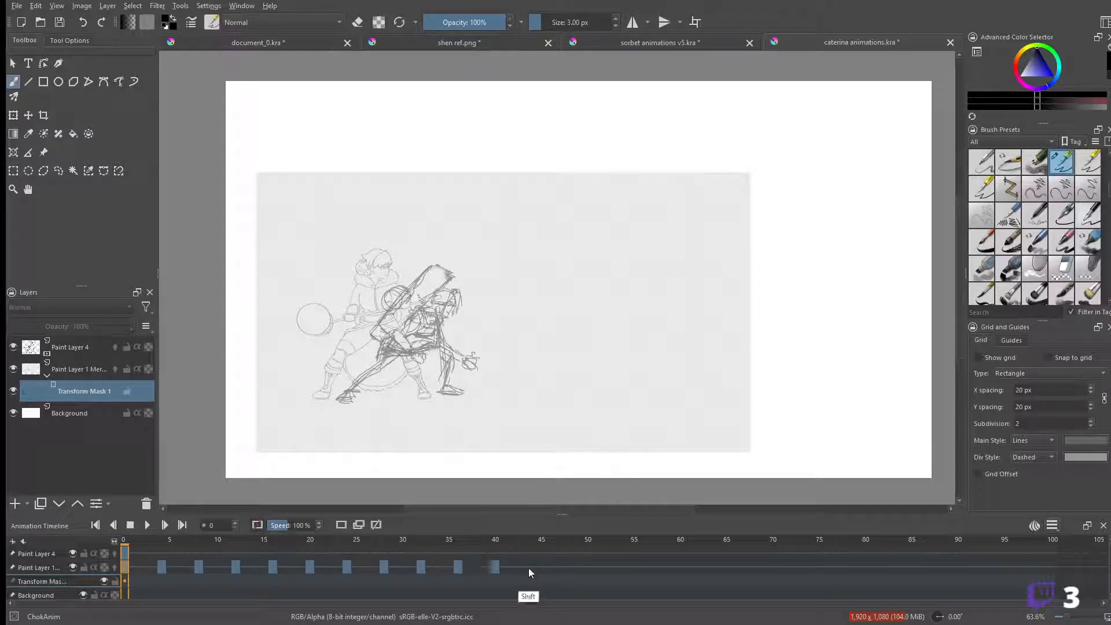
{"action": "left_click", "coordinate": [147, 525]}
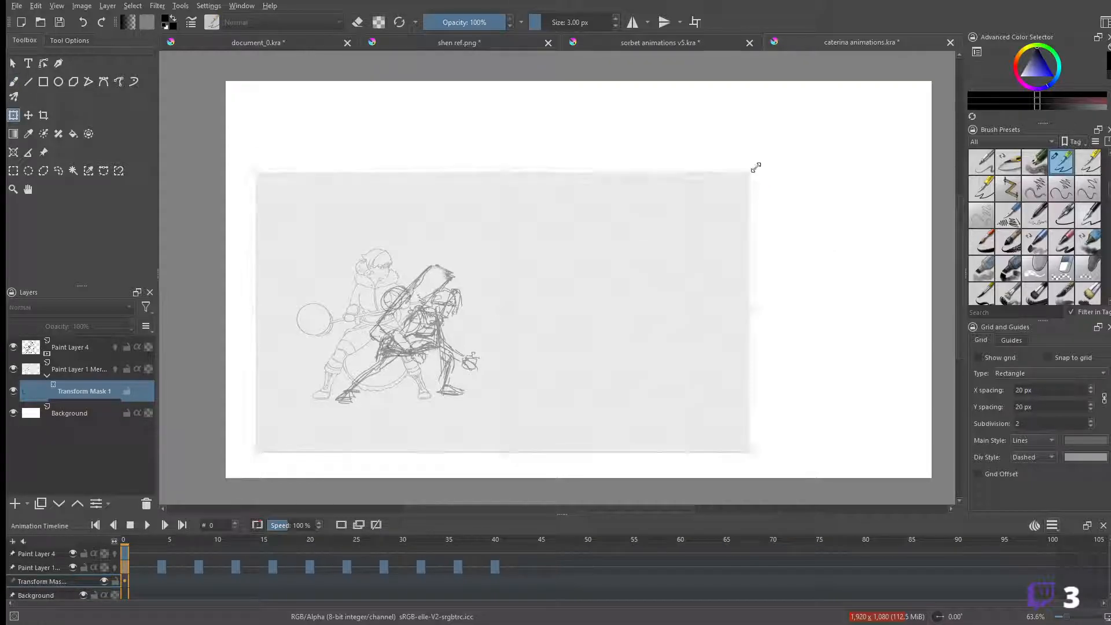
{"action": "left_click_drag", "start_coordinate": [756, 166], "coordinate": [845, 151]}
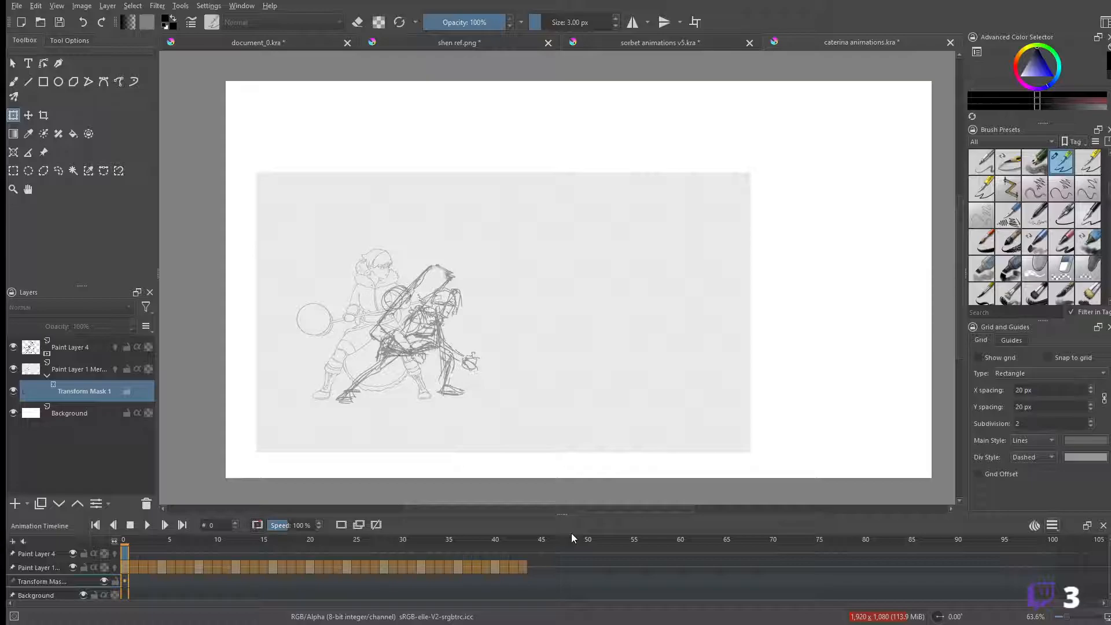
{"action": "mouse_move", "coordinate": [69, 412]}
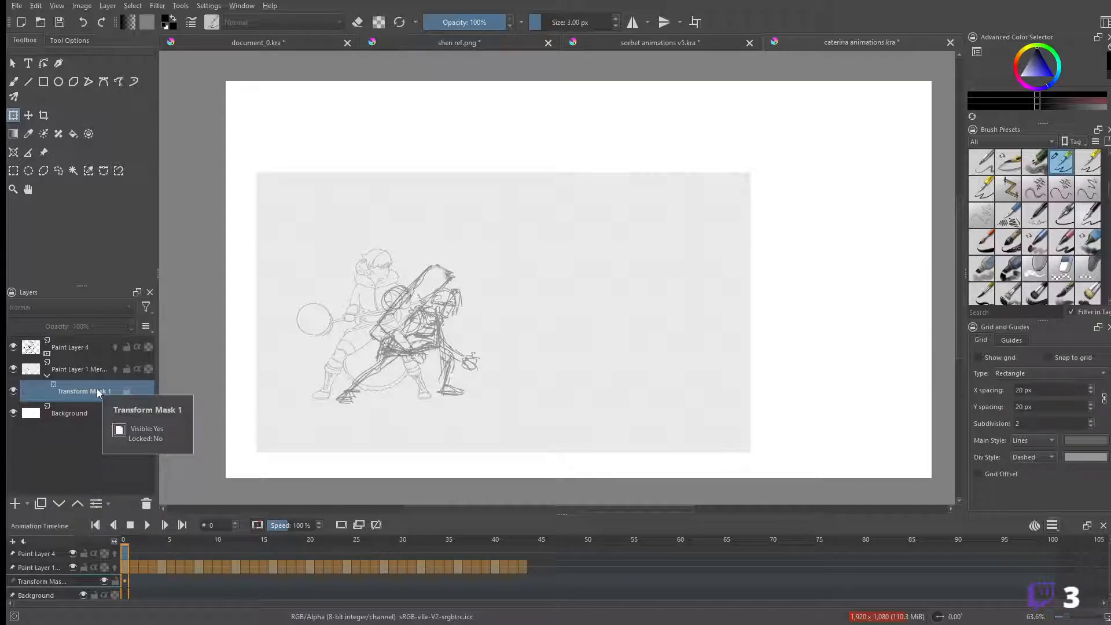
{"action": "left_click", "coordinate": [79, 369]}
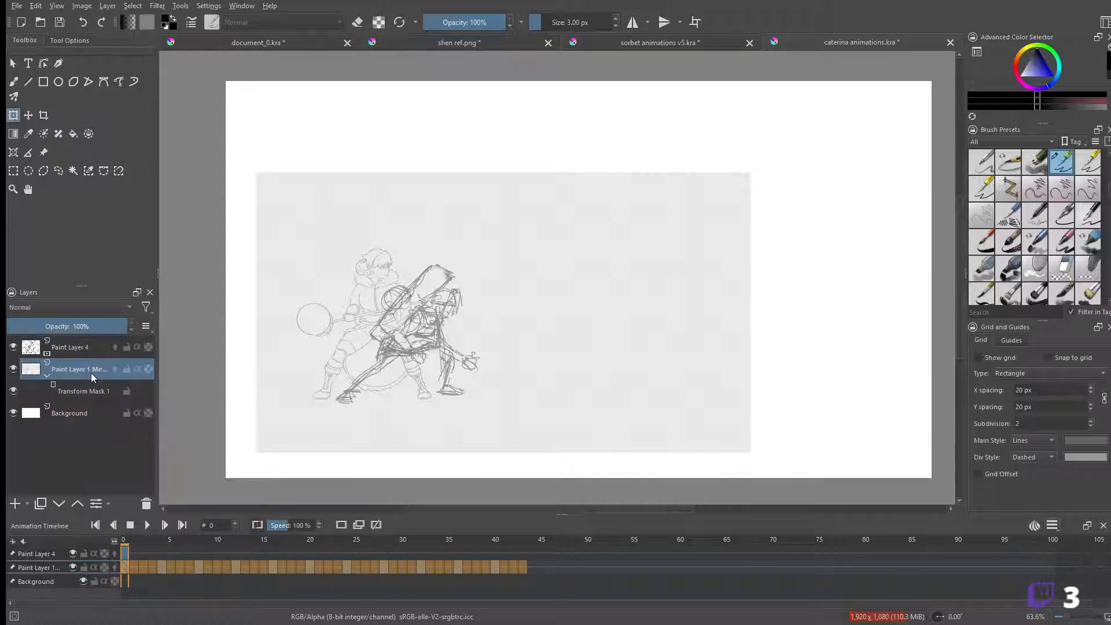
- Flatten the transform mask into the sketch layer and check a later frame before returning to frame 0
{"action": "right_click", "coordinate": [79, 370]}
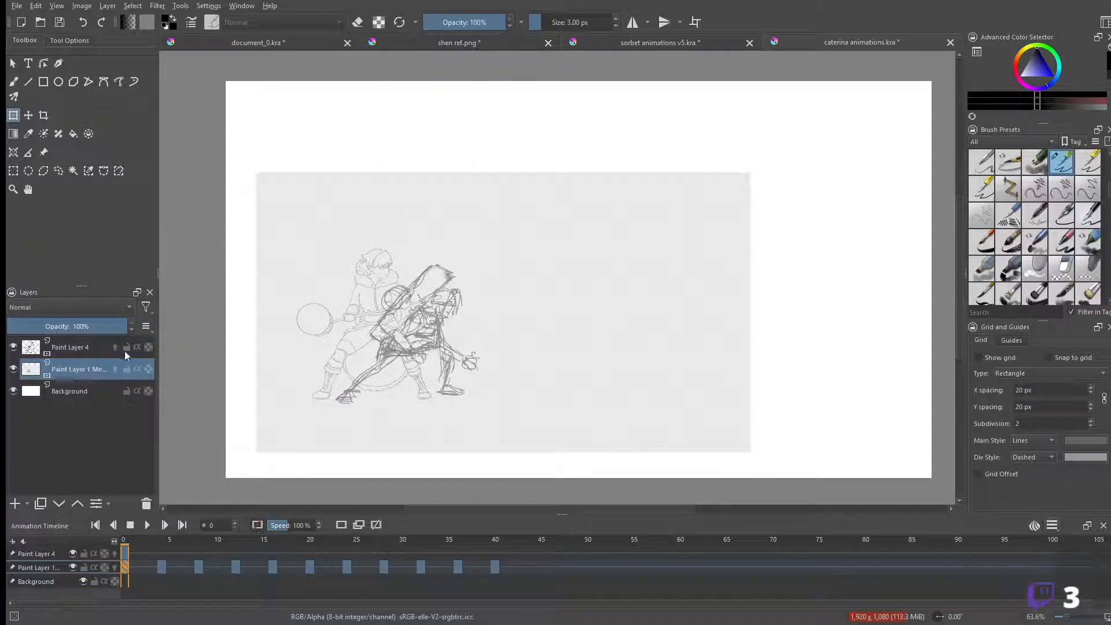
{"action": "left_click", "coordinate": [234, 567]}
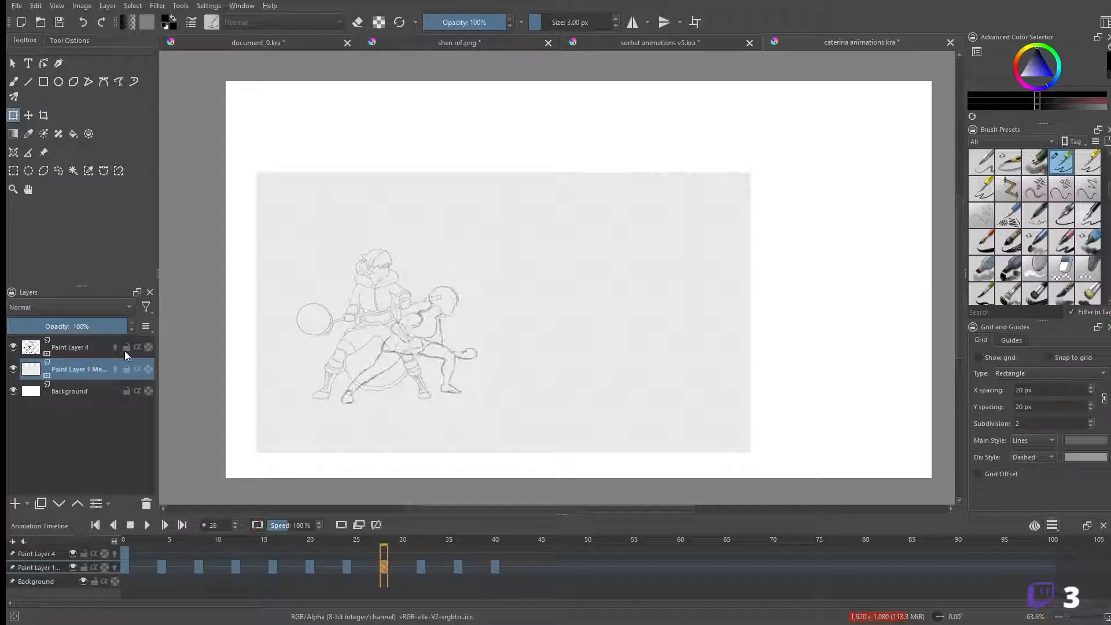
{"action": "left_click", "coordinate": [95, 526]}
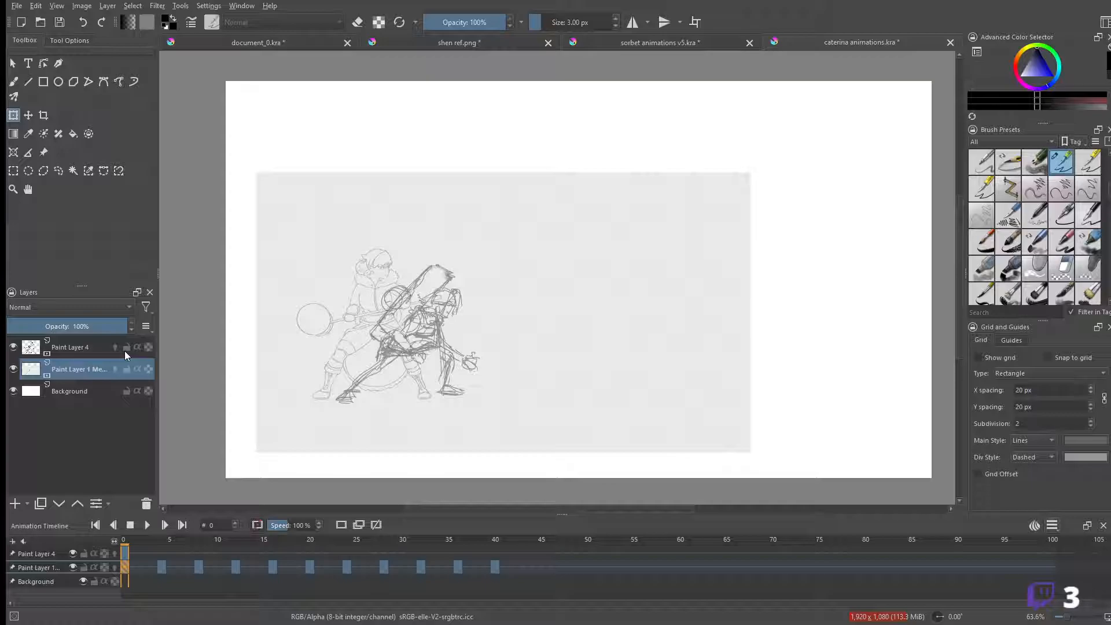